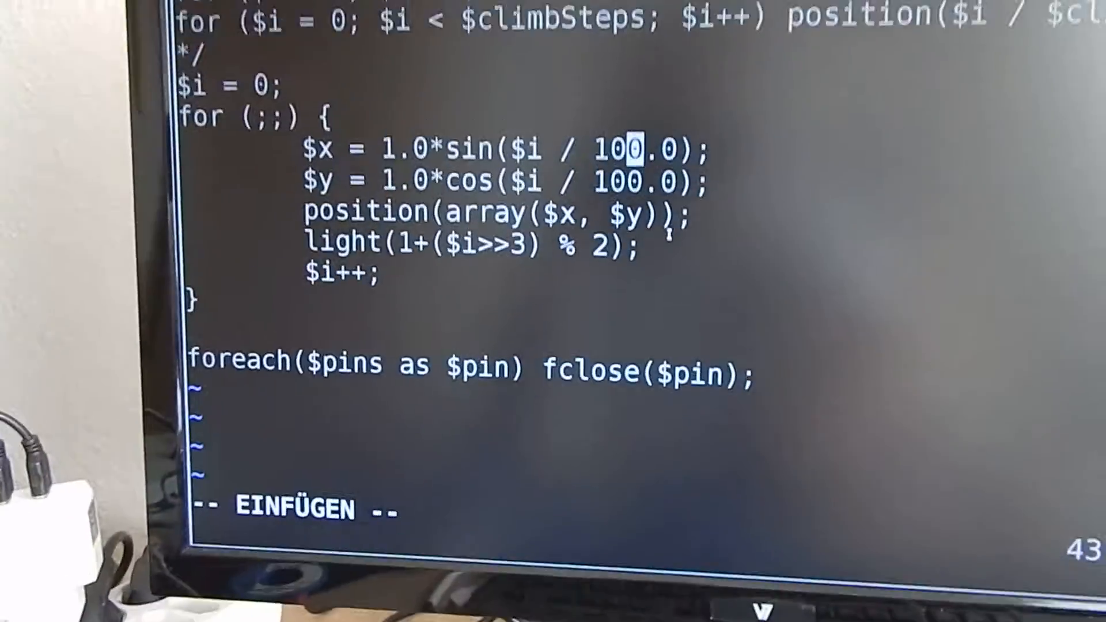
type(":w")
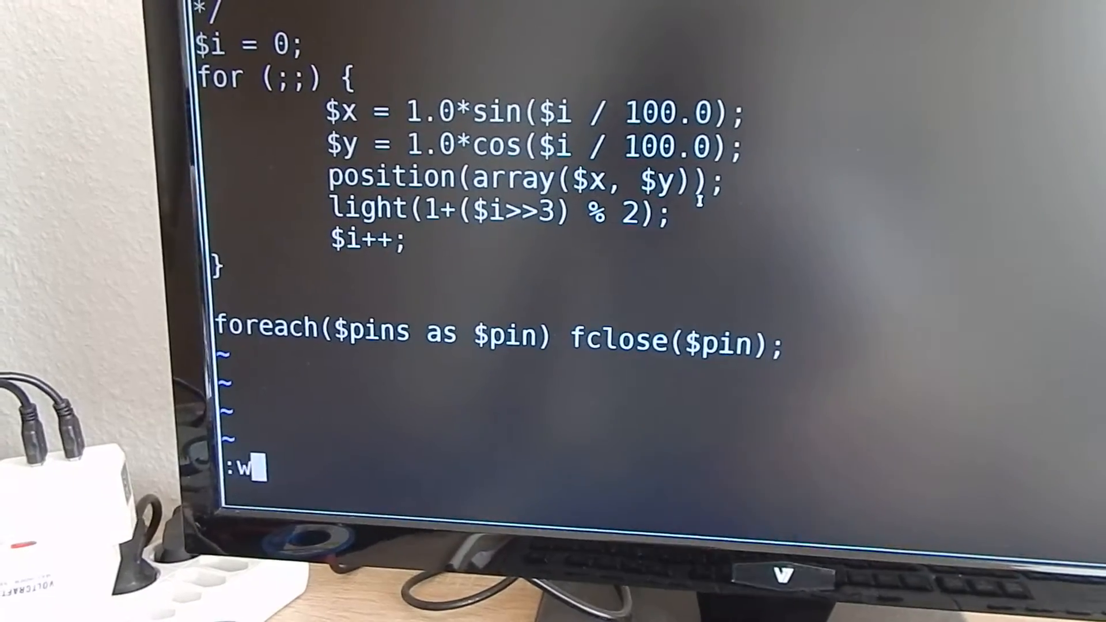